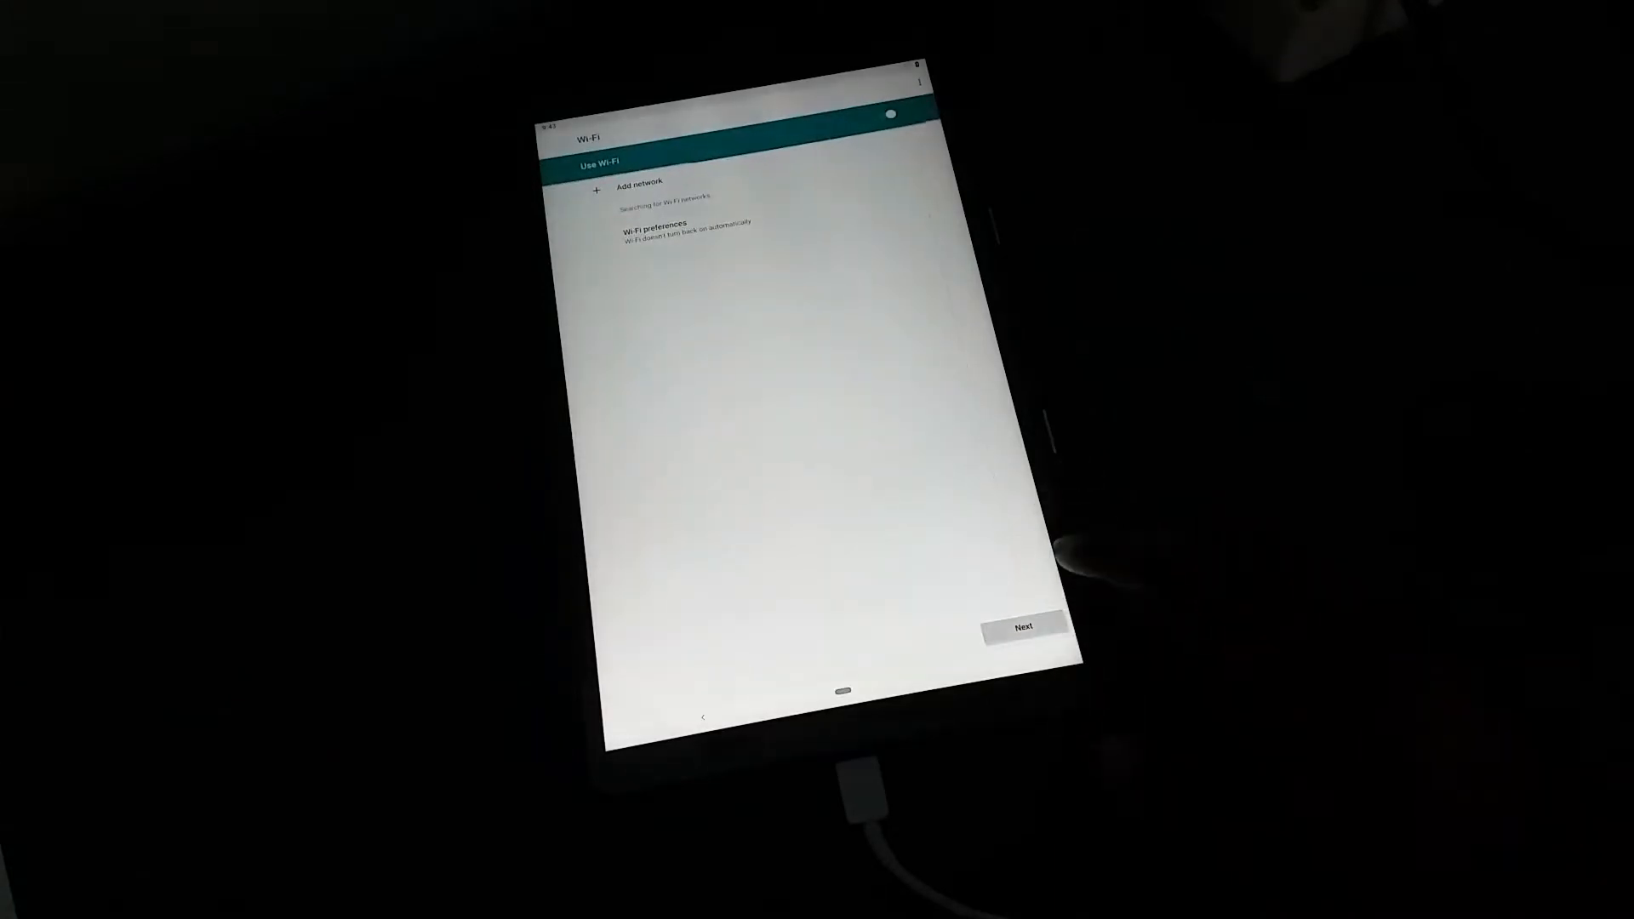
Skip the Wi-Fi page with Next and finish the wizard to reach the home screen
click(1019, 626)
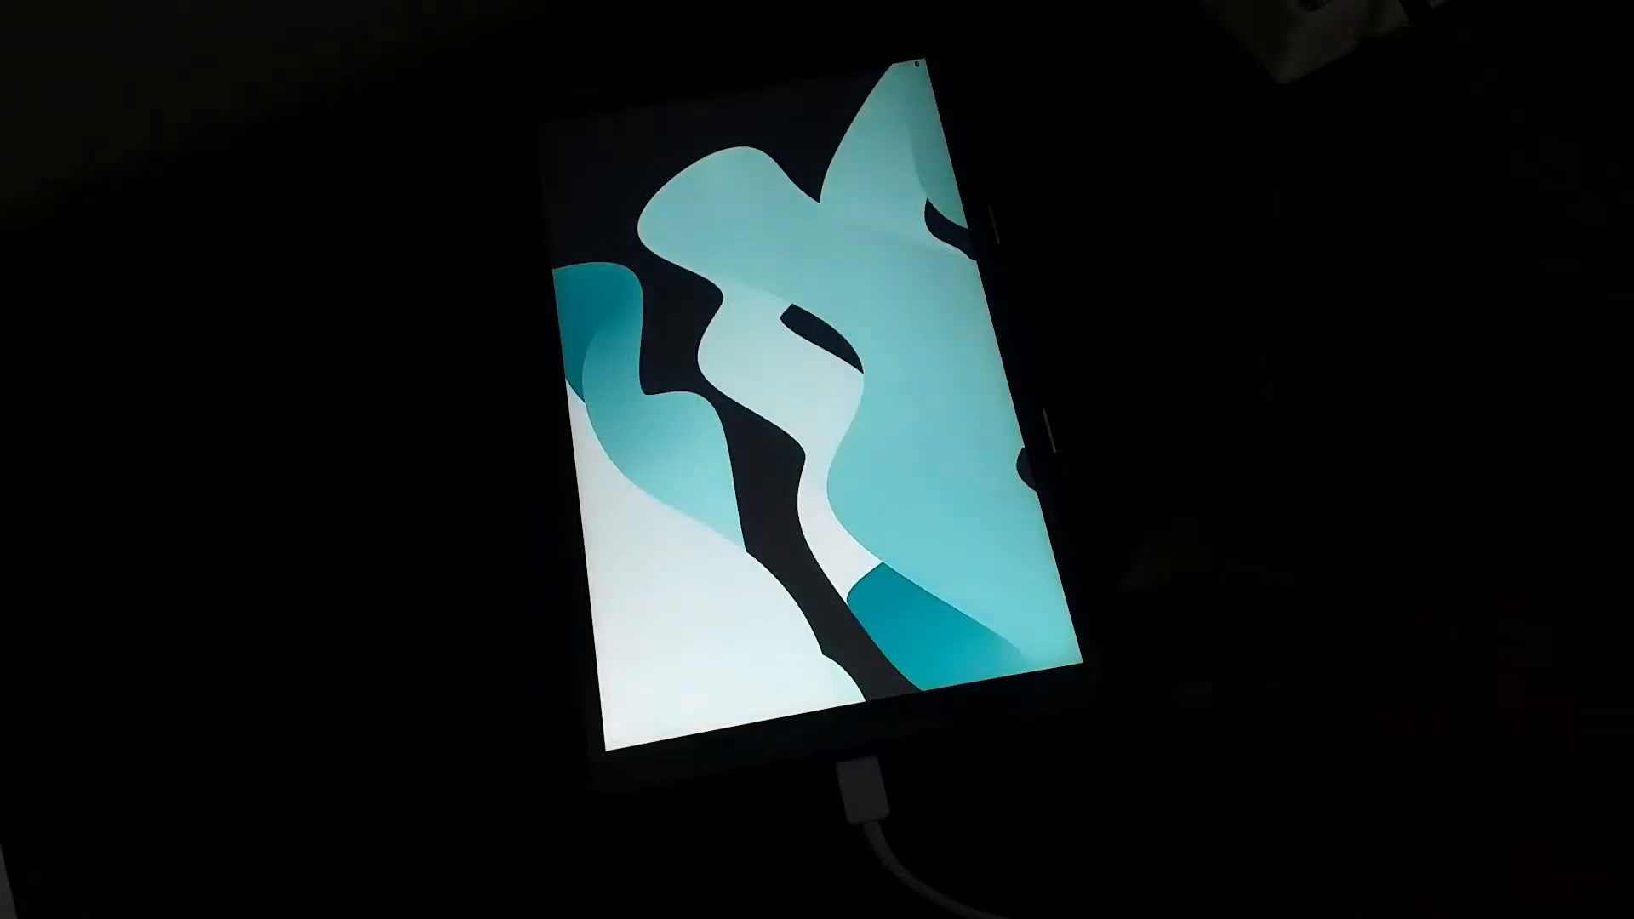